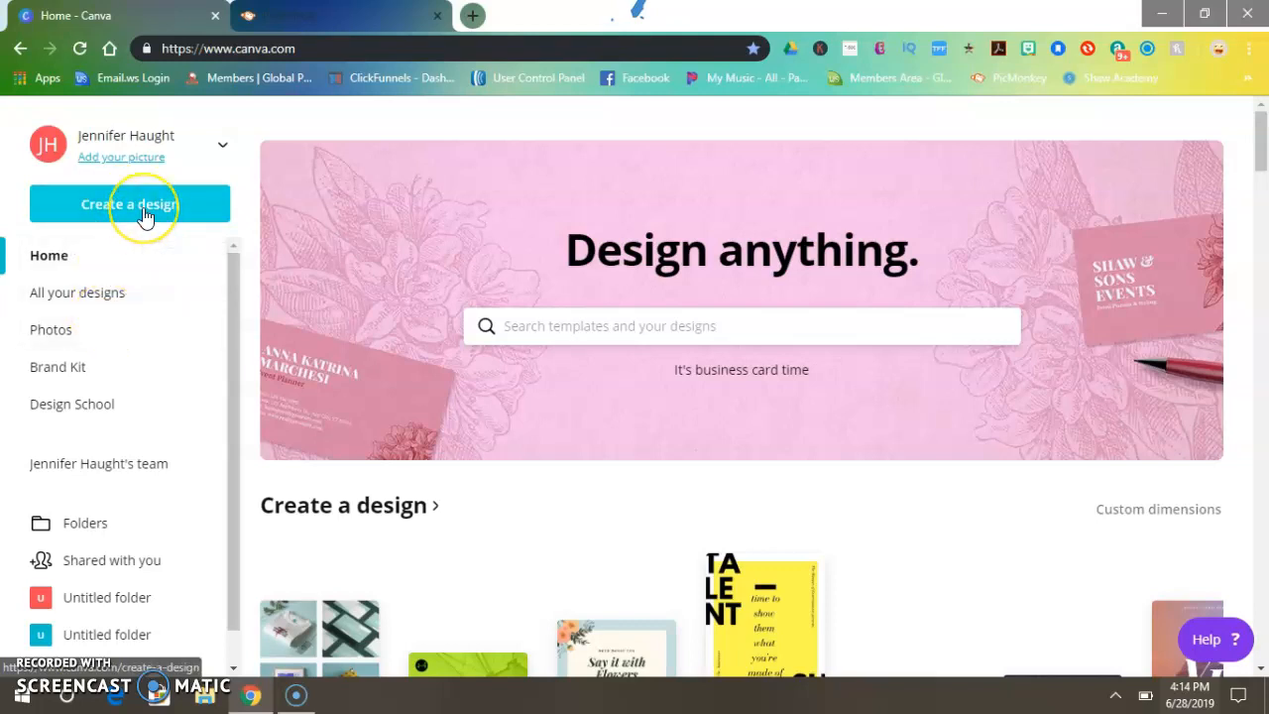
mouse_move(145, 204)
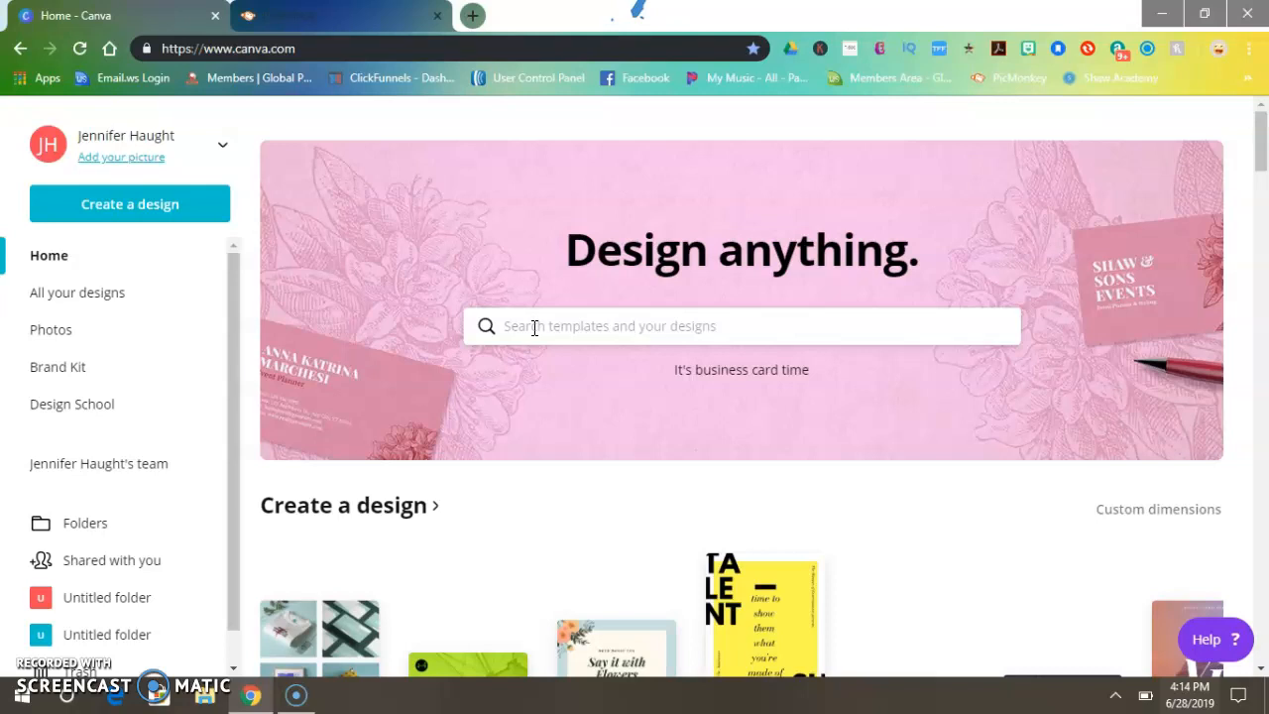
- Scroll through your designs to open the 450 x 570 'Strong Roots Produce Beautiful Leaves' design
scroll(down, 3)
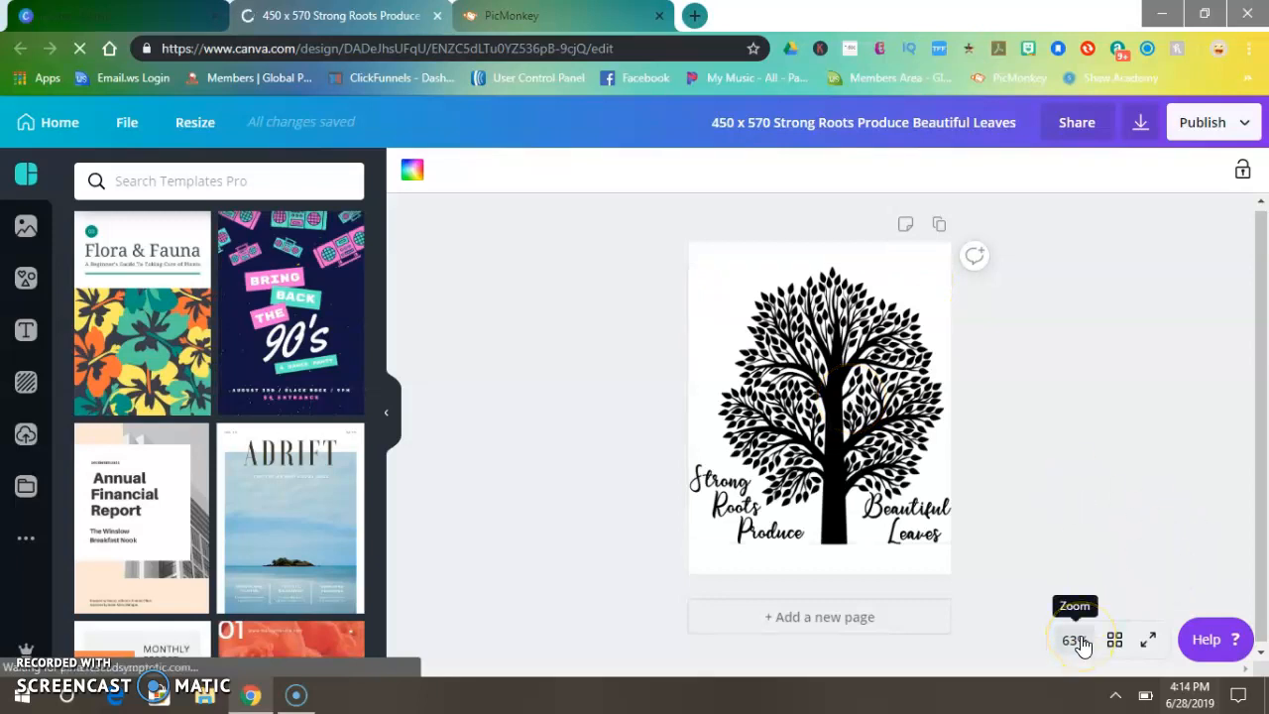
- Set the page zoom from 63% to 75%
click(1075, 639)
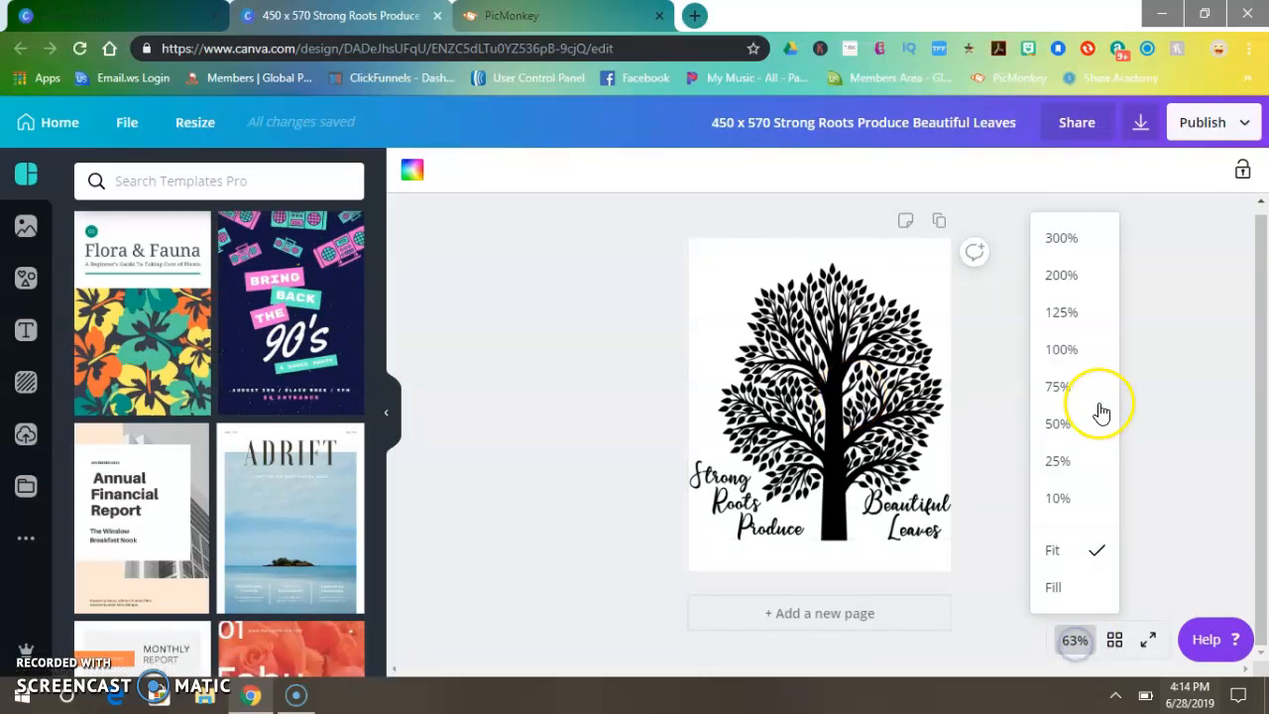
click(1058, 386)
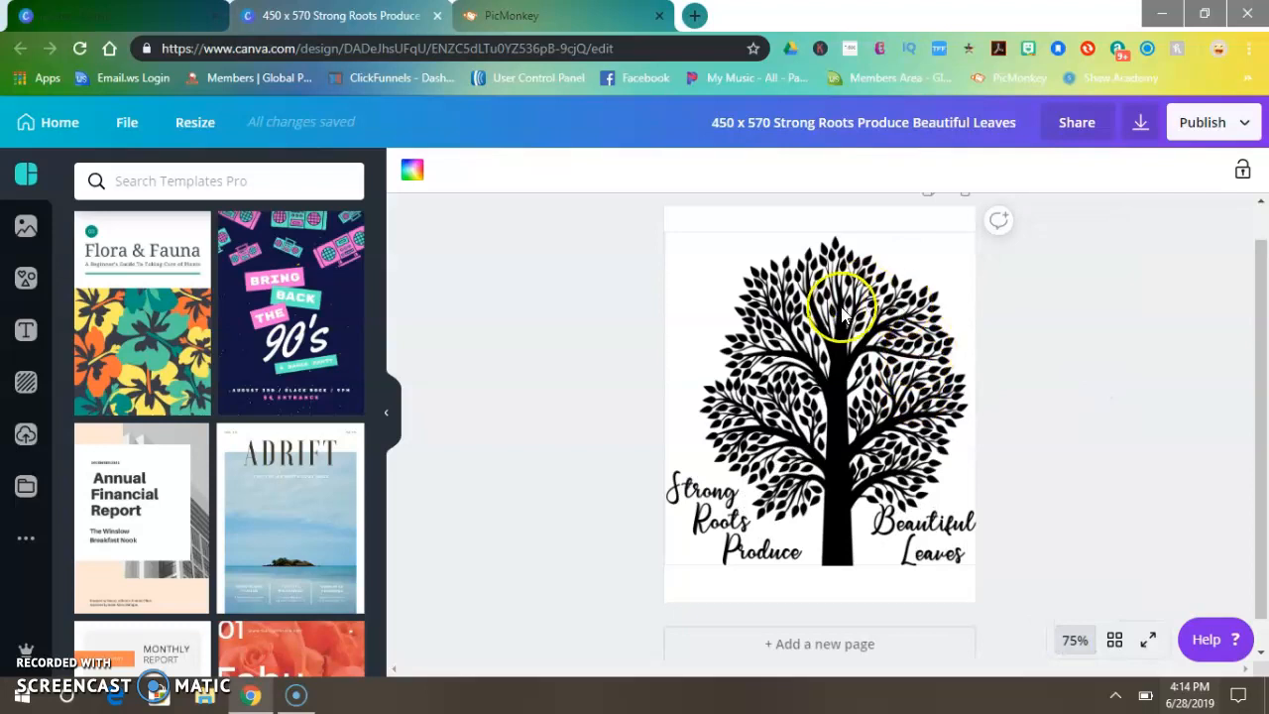
mouse_move(975, 520)
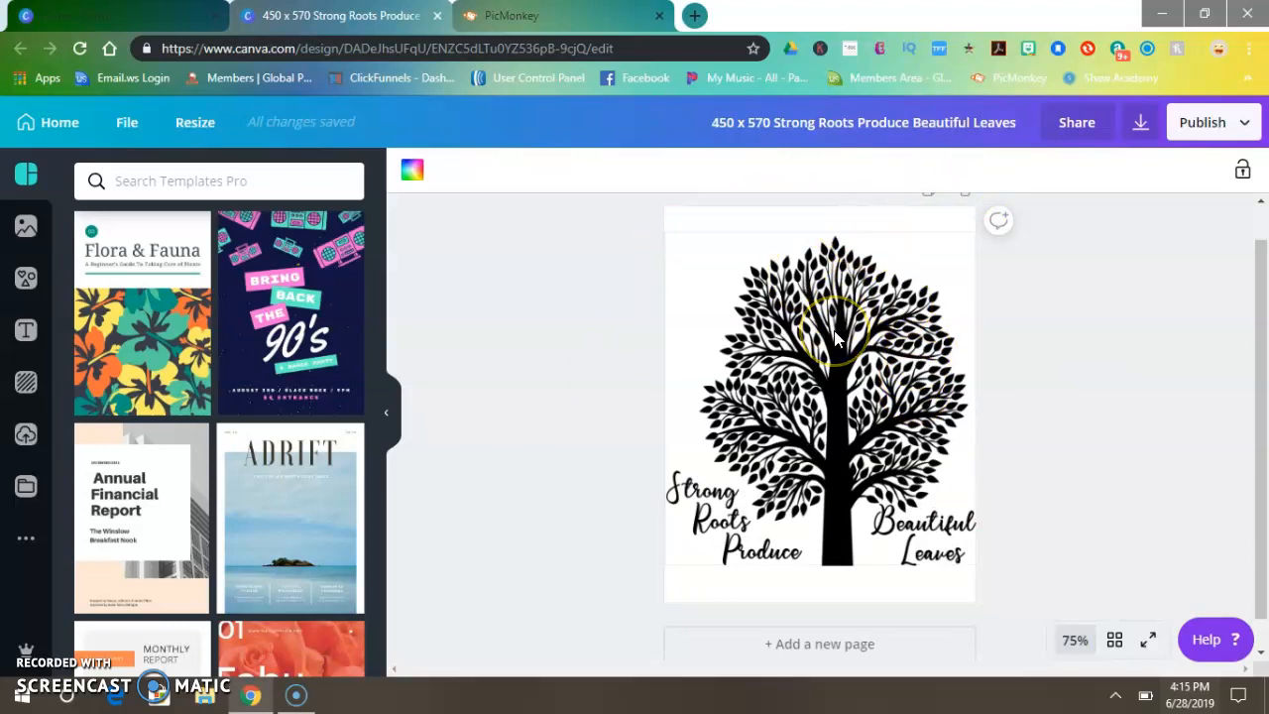
mouse_move(1056, 208)
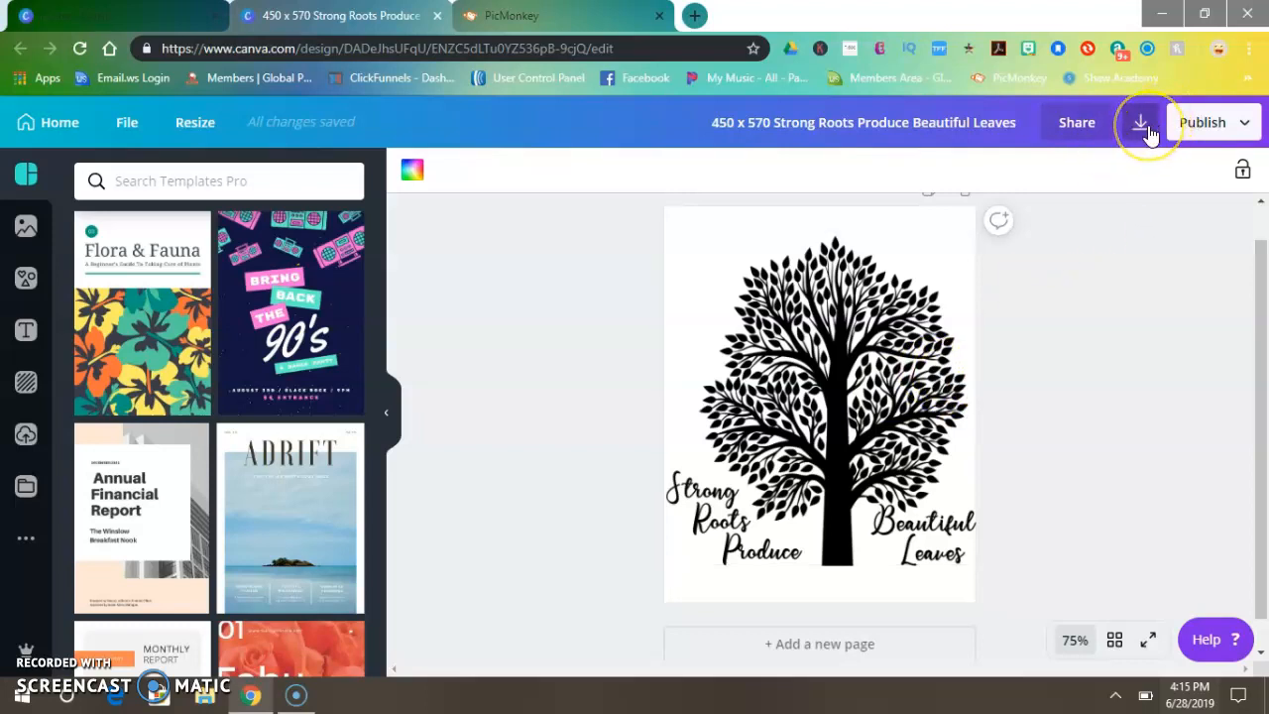
- Download the design as a transparent-background PNG, check it in PicMonkey, then return to Canva
click(1140, 122)
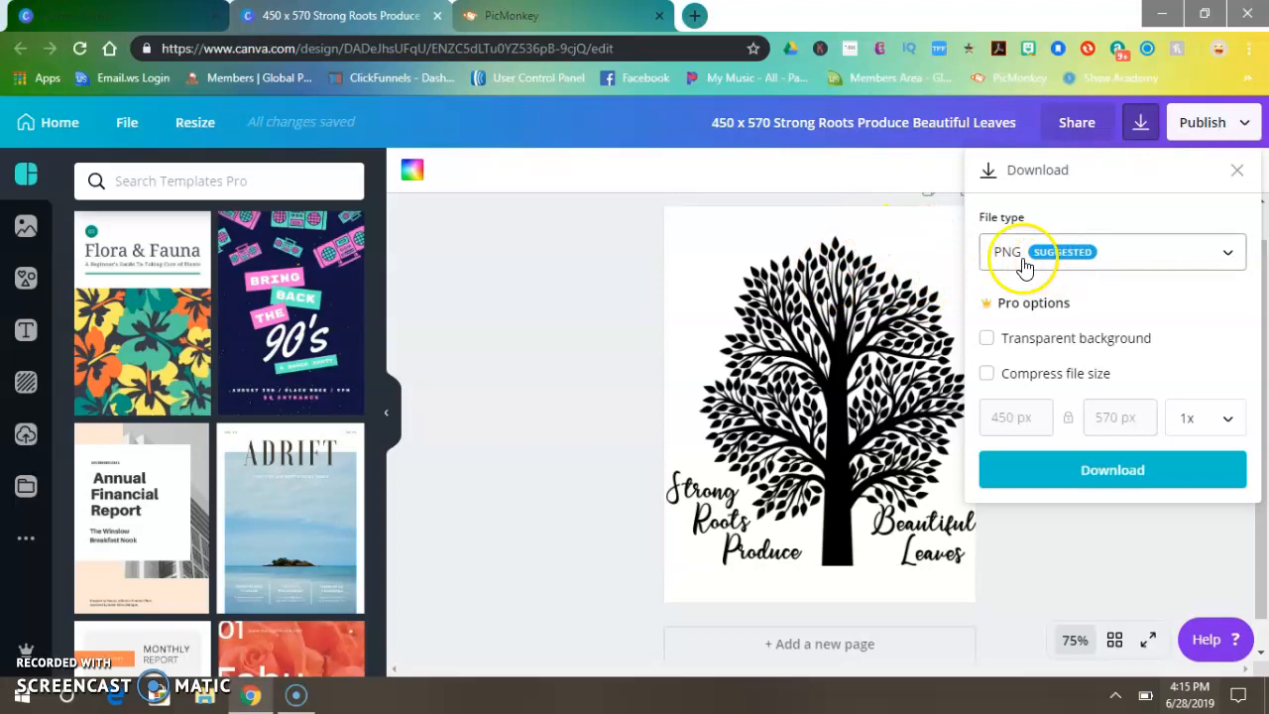
mouse_move(1021, 302)
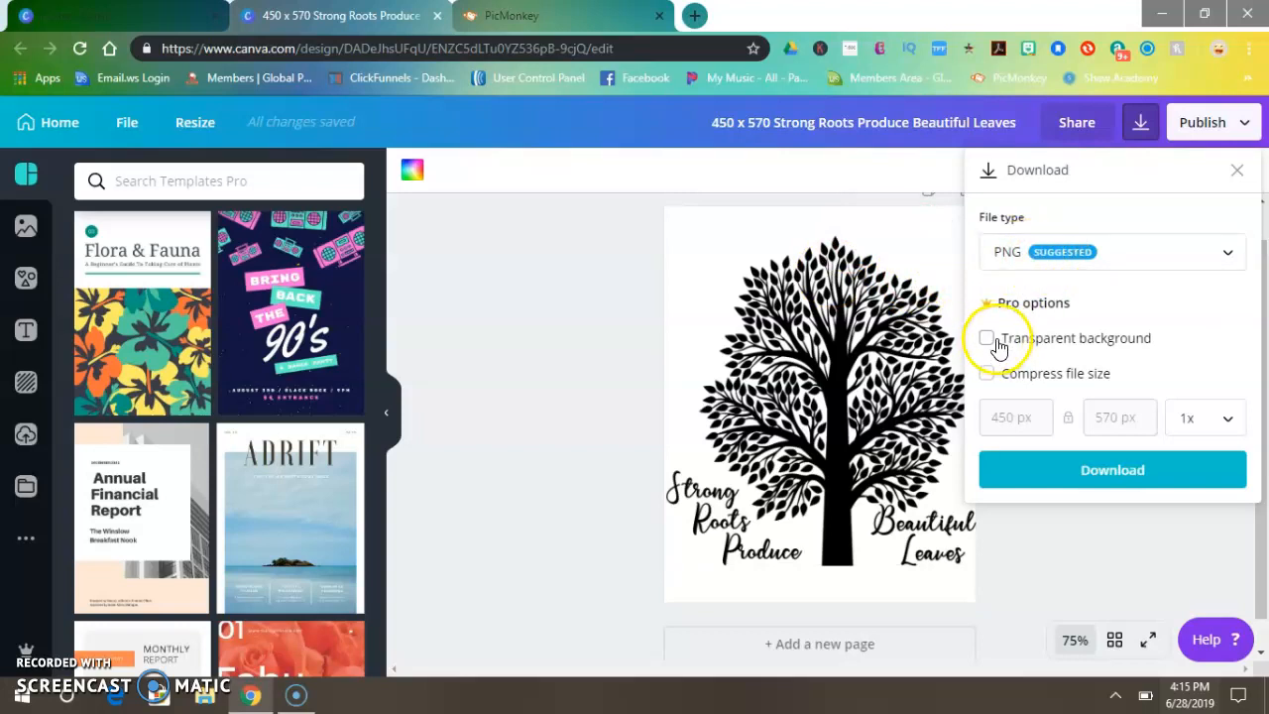
click(986, 338)
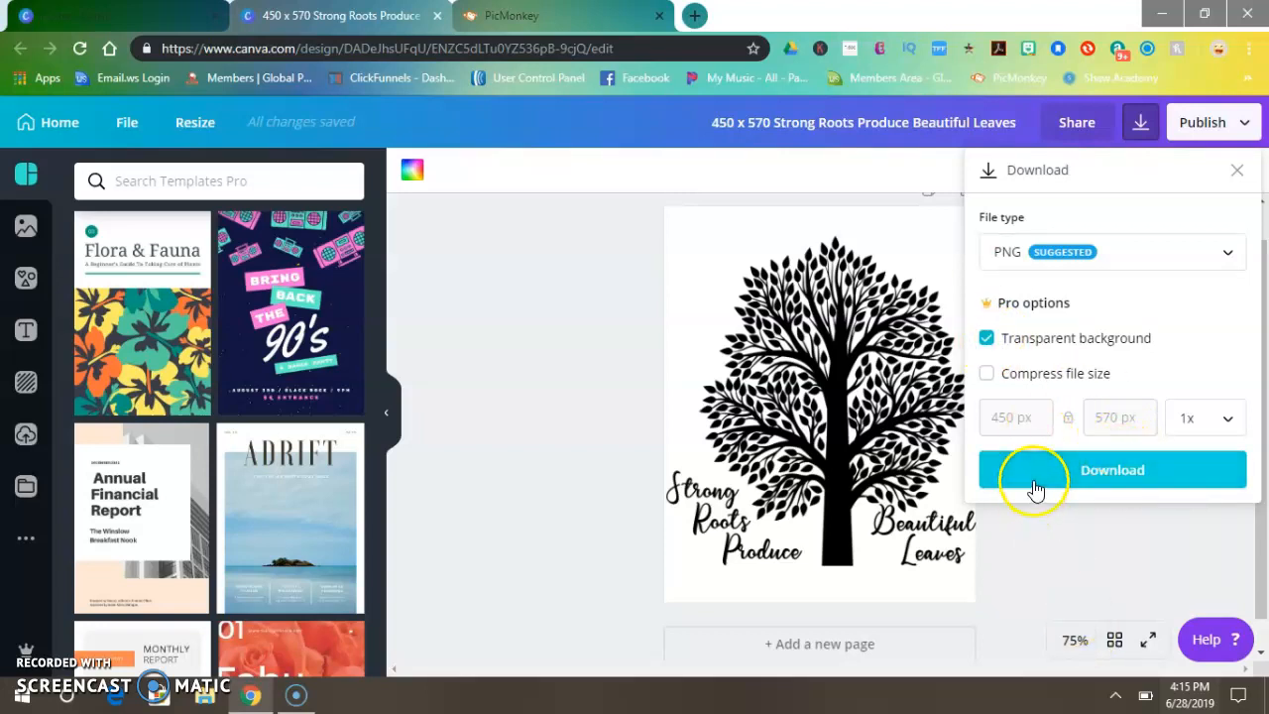
mouse_move(1041, 485)
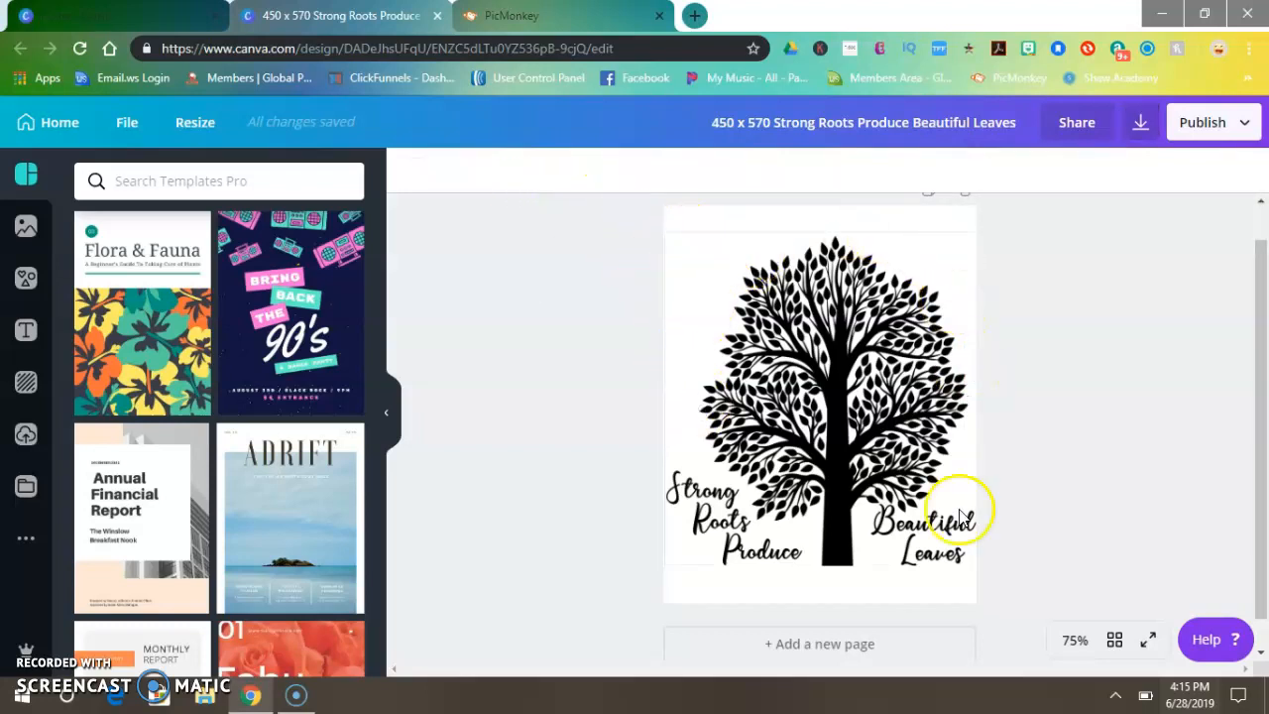
click(562, 15)
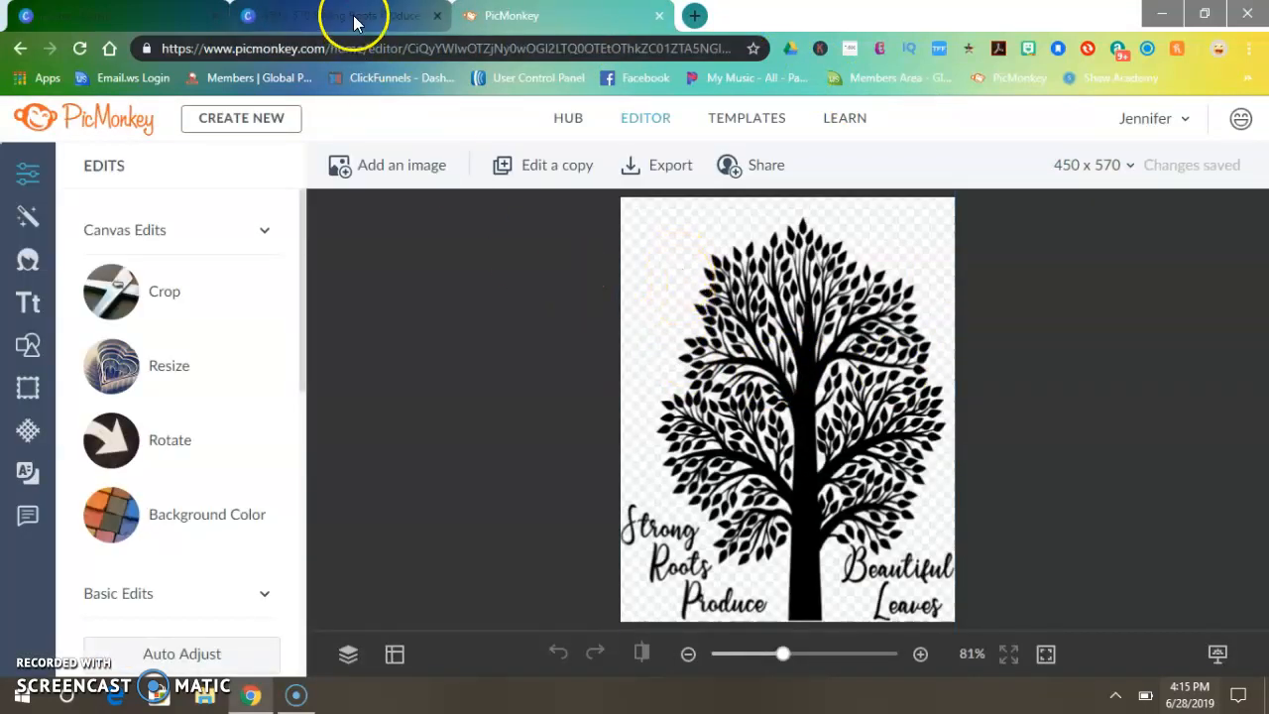
click(342, 15)
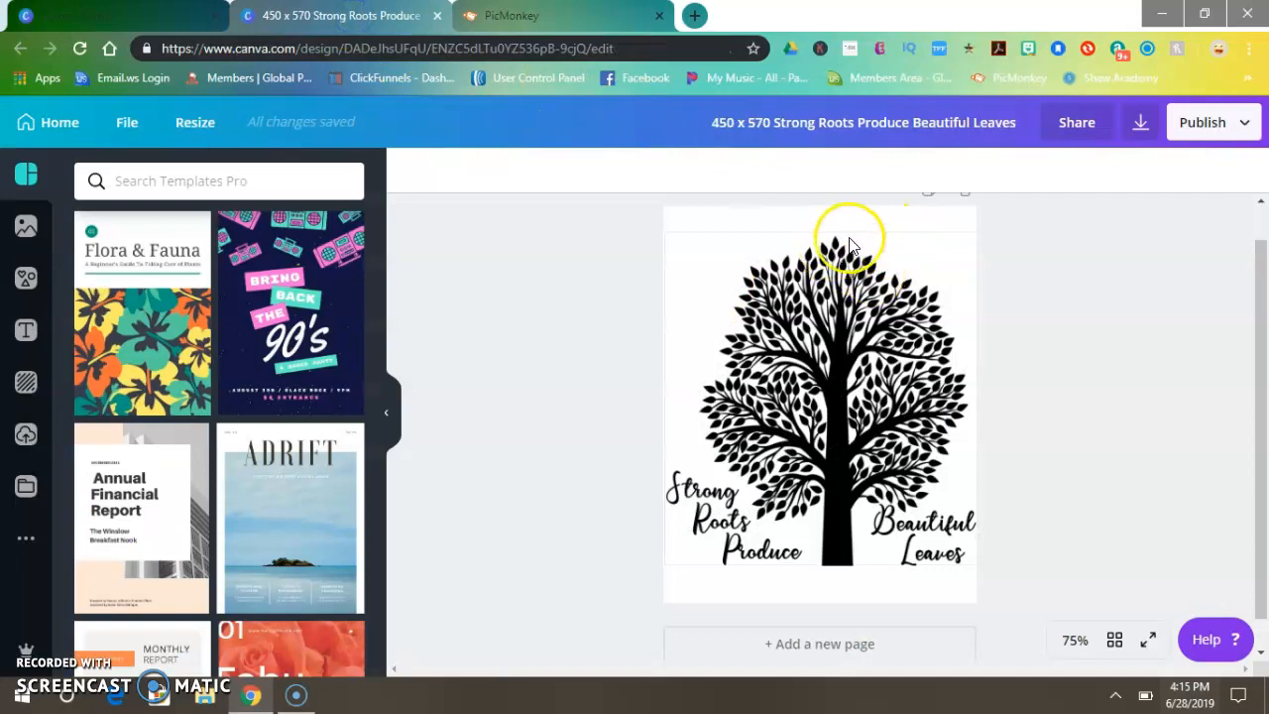
click(1140, 122)
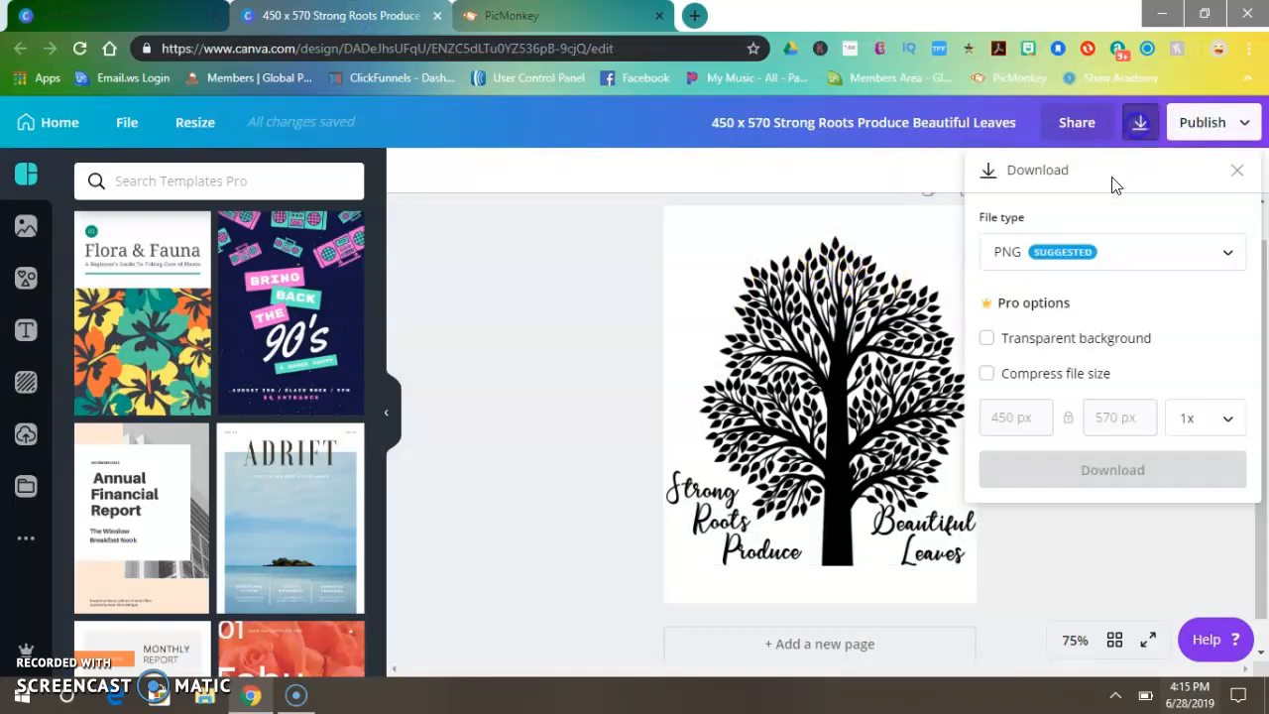
click(987, 337)
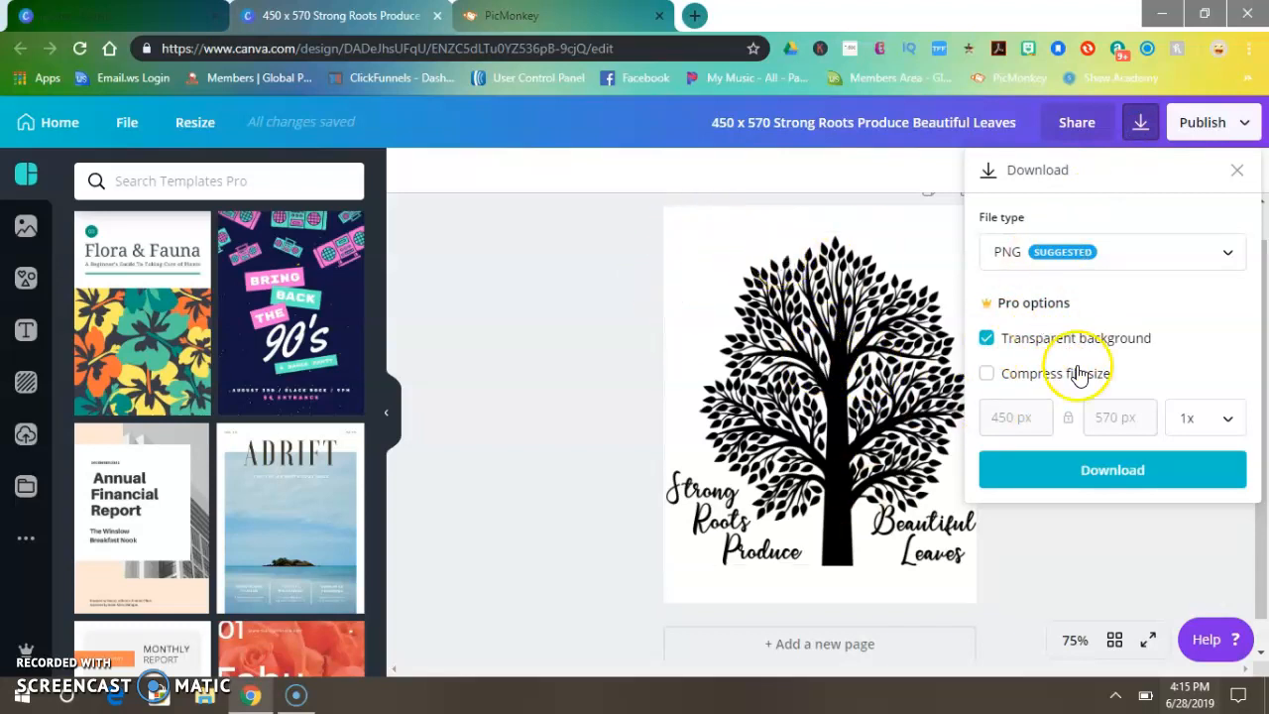
mouse_move(604, 357)
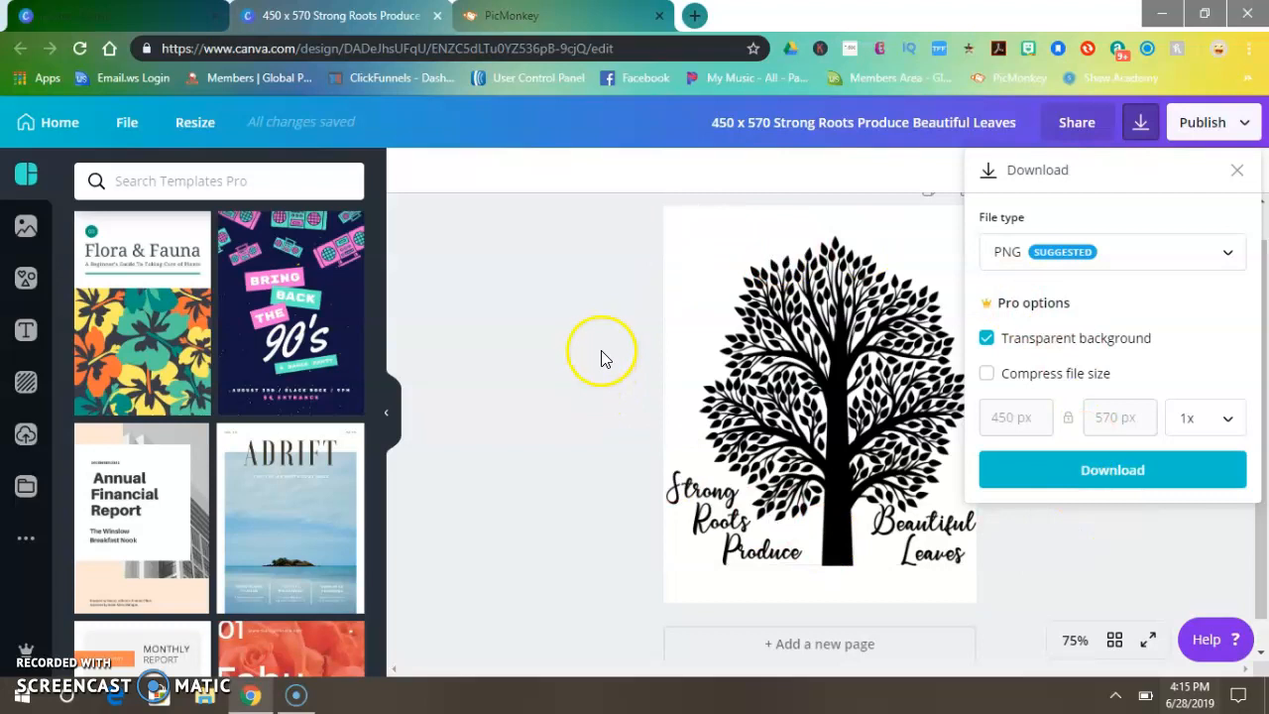
click(1236, 169)
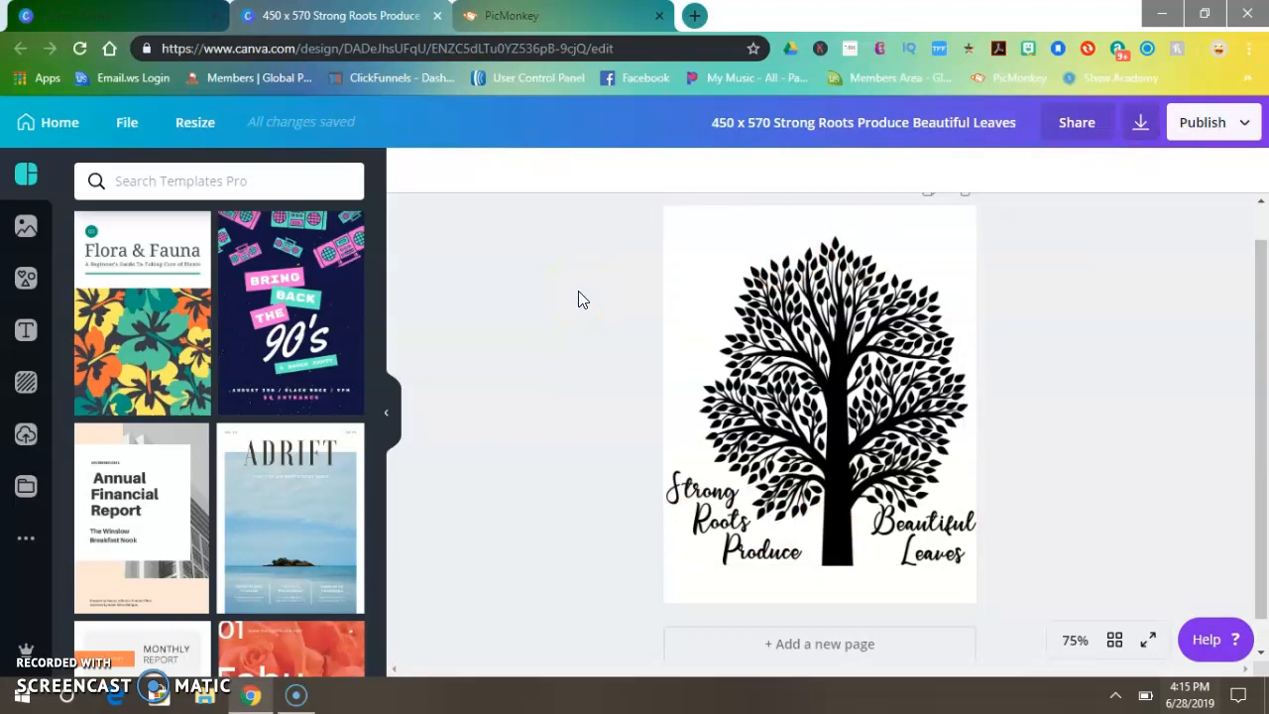